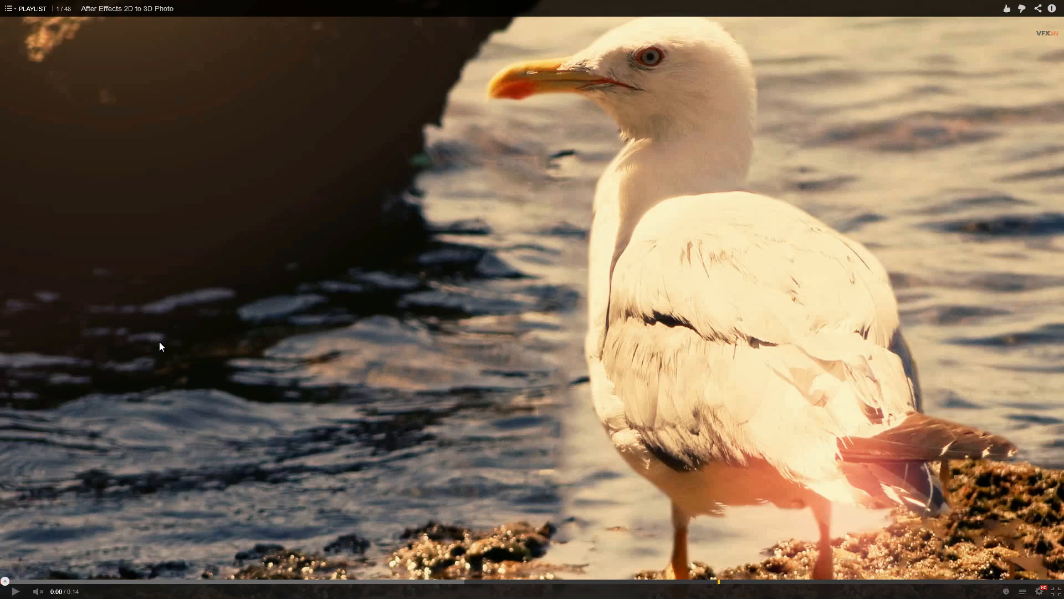
{"action": "mouse_move", "coordinate": [20, 561]}
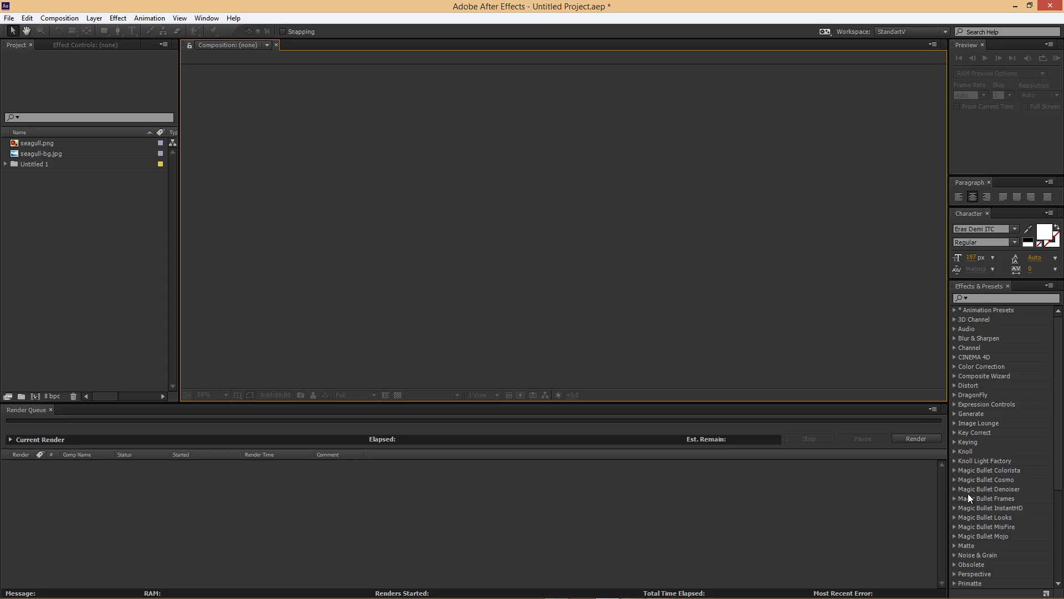
{"action": "mouse_move", "coordinate": [846, 458]}
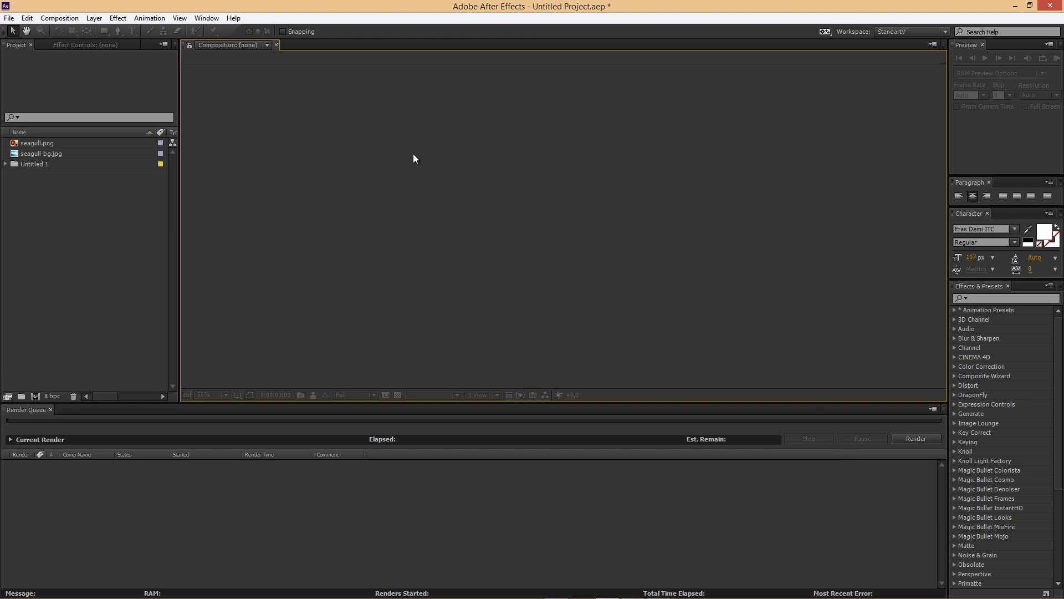
{"action": "mouse_move", "coordinate": [229, 125]}
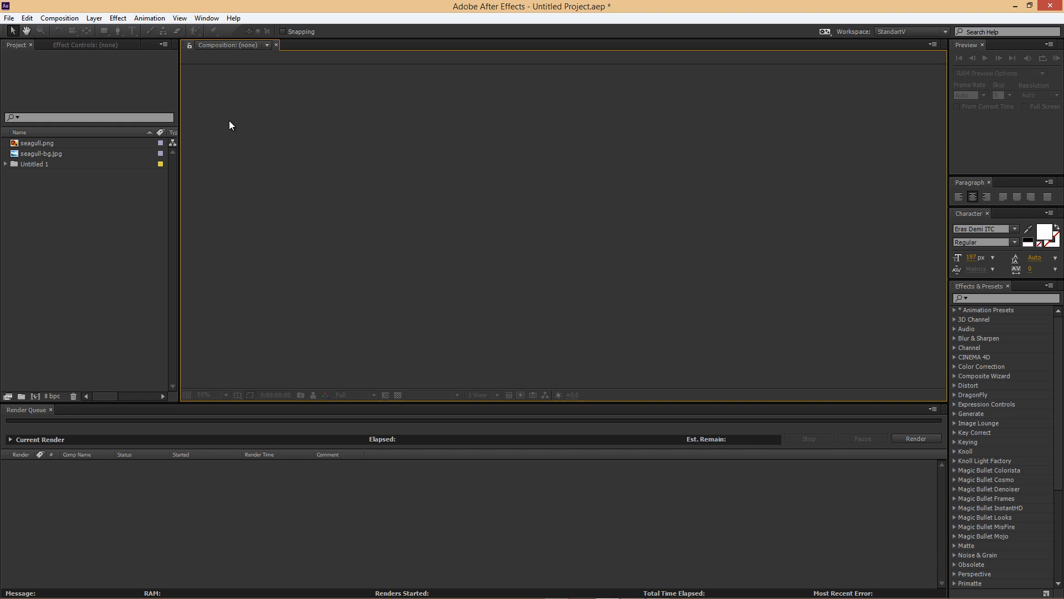
Select seagull-bg.jpg to reveal its 1500 × 1125 pixel details
{"action": "left_click", "coordinate": [41, 153]}
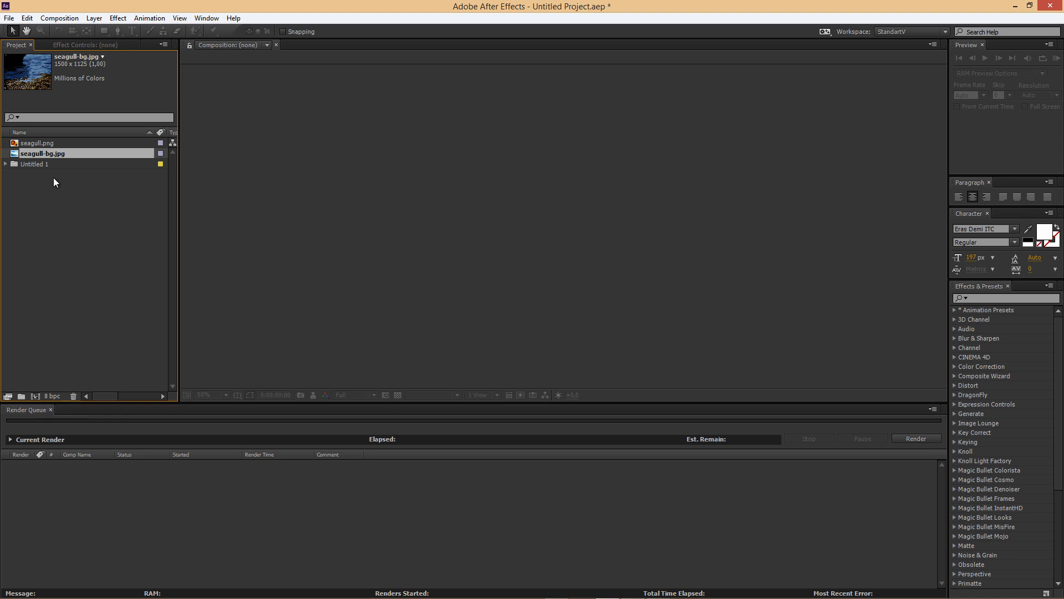
{"action": "mouse_move", "coordinate": [51, 160]}
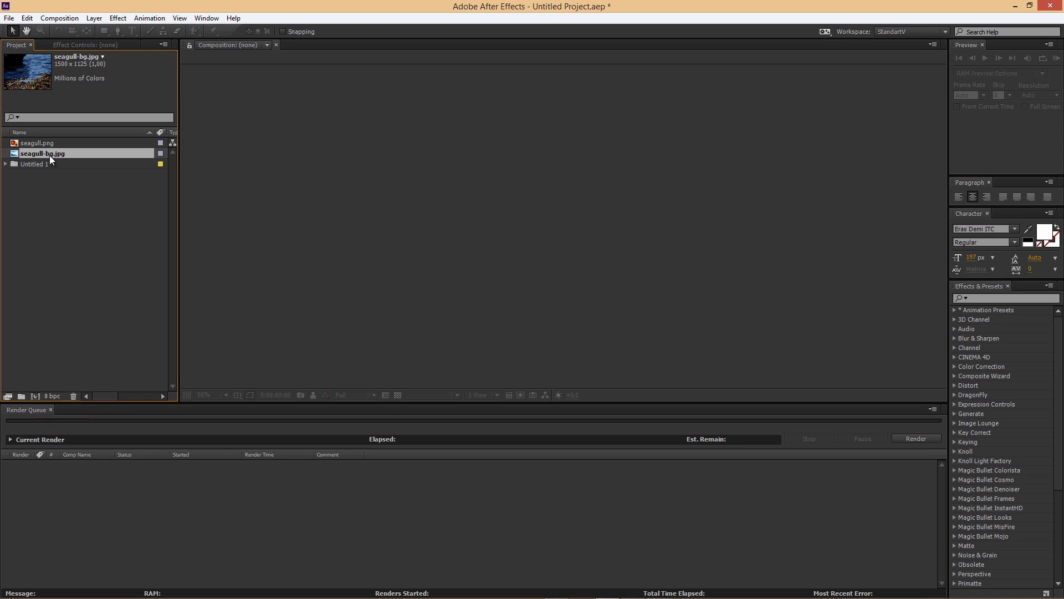
Create a new seagull-bg composition from the background photo
{"action": "double_click", "coordinate": [42, 153]}
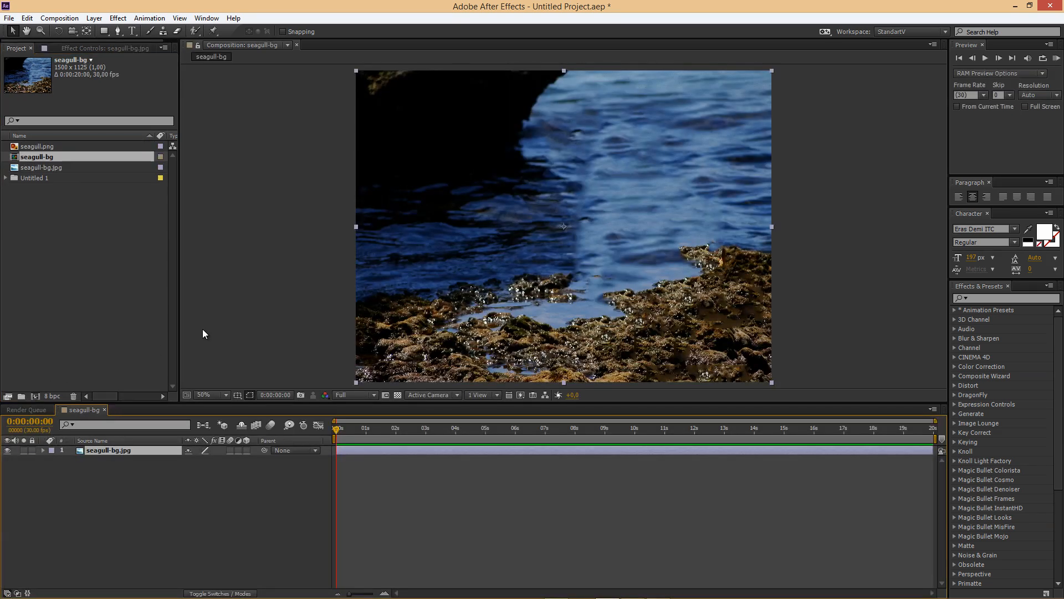
{"action": "mouse_move", "coordinate": [73, 134]}
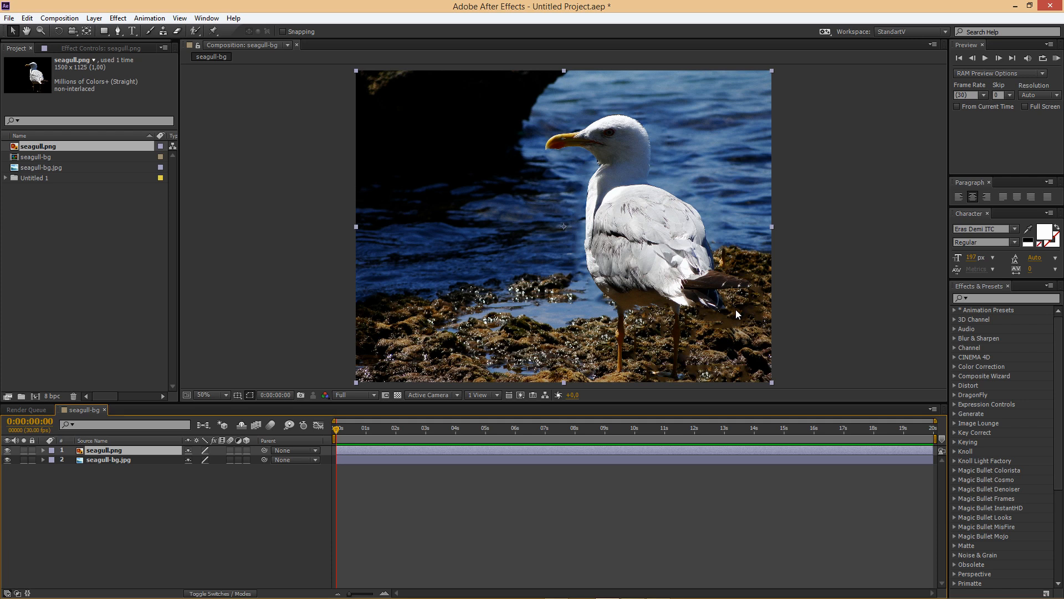
{"action": "mouse_move", "coordinate": [683, 265]}
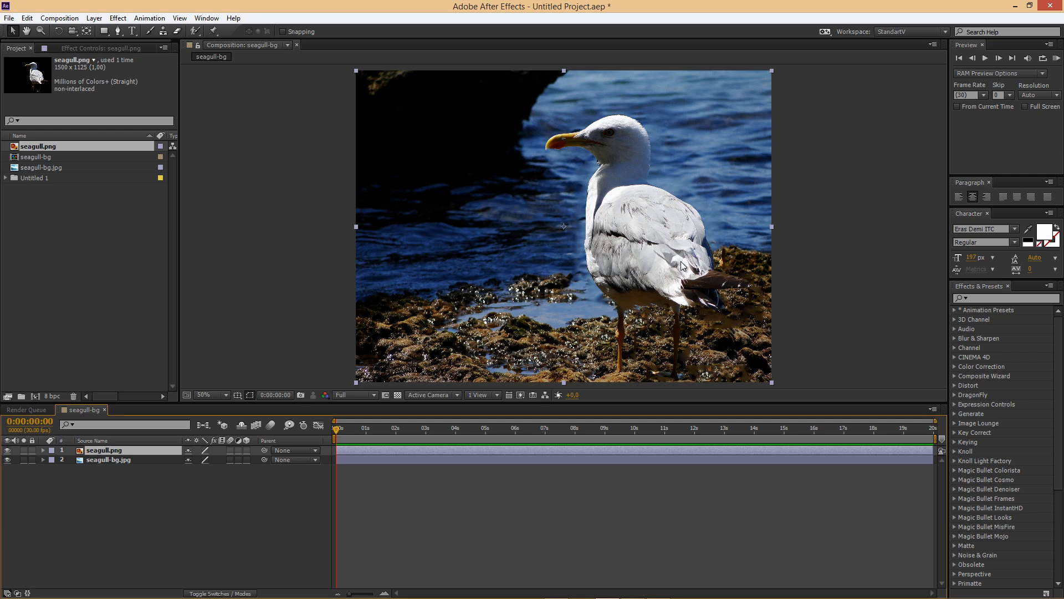
{"action": "mouse_move", "coordinate": [659, 259]}
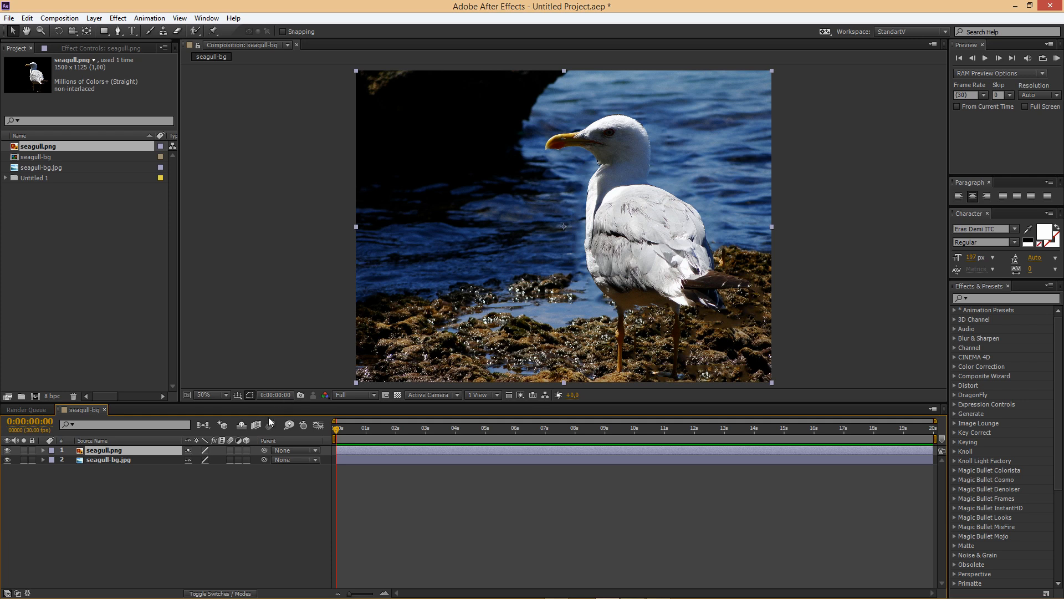
{"action": "mouse_move", "coordinate": [222, 454]}
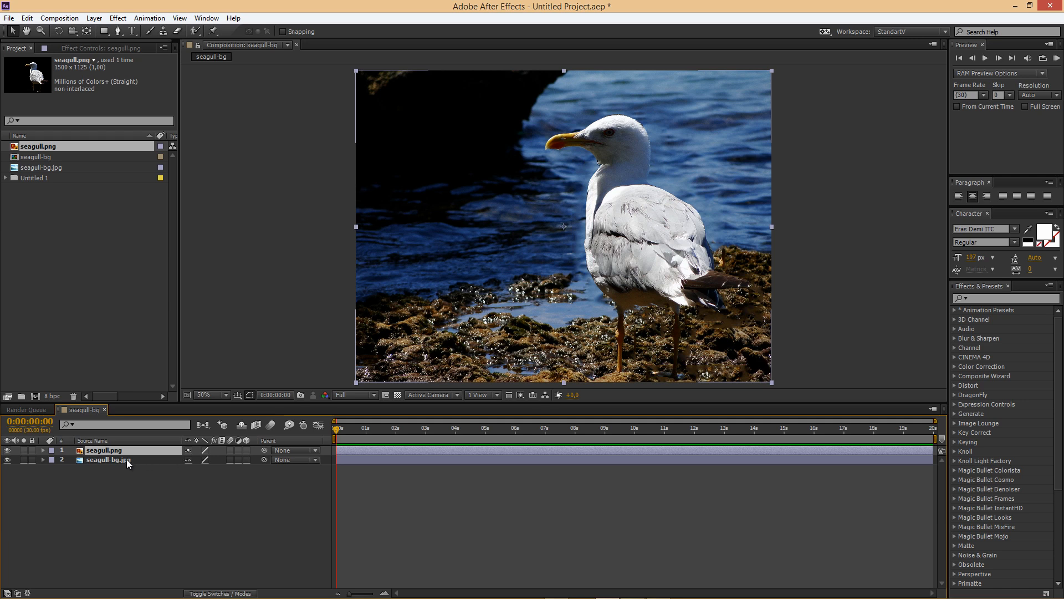
Select the seagull and background layers and reveal the seagull's properties for Scale keyframing
{"action": "left_click", "coordinate": [106, 459]}
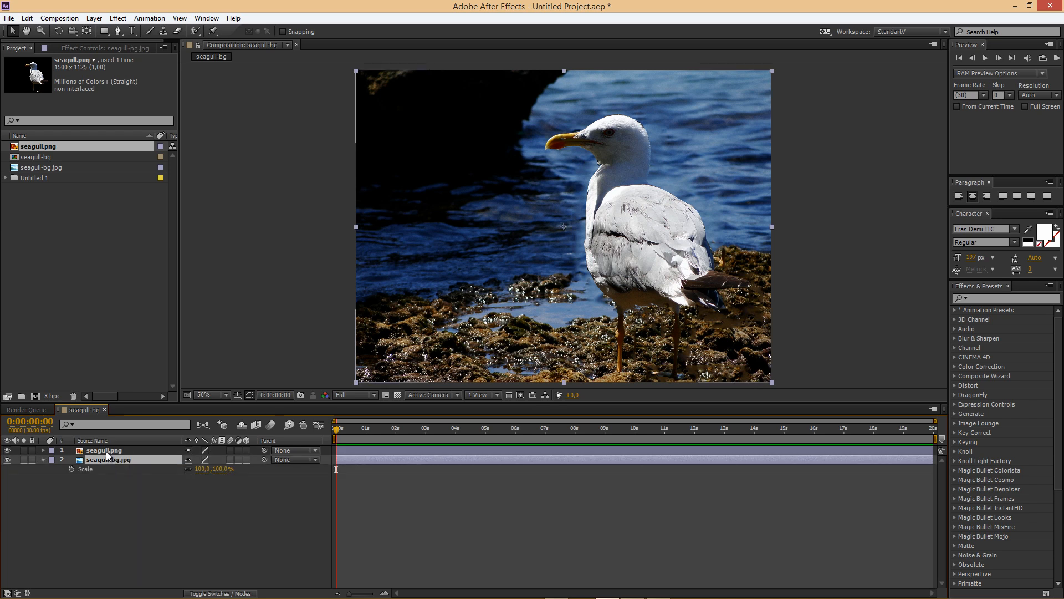
{"action": "left_click", "coordinate": [102, 450]}
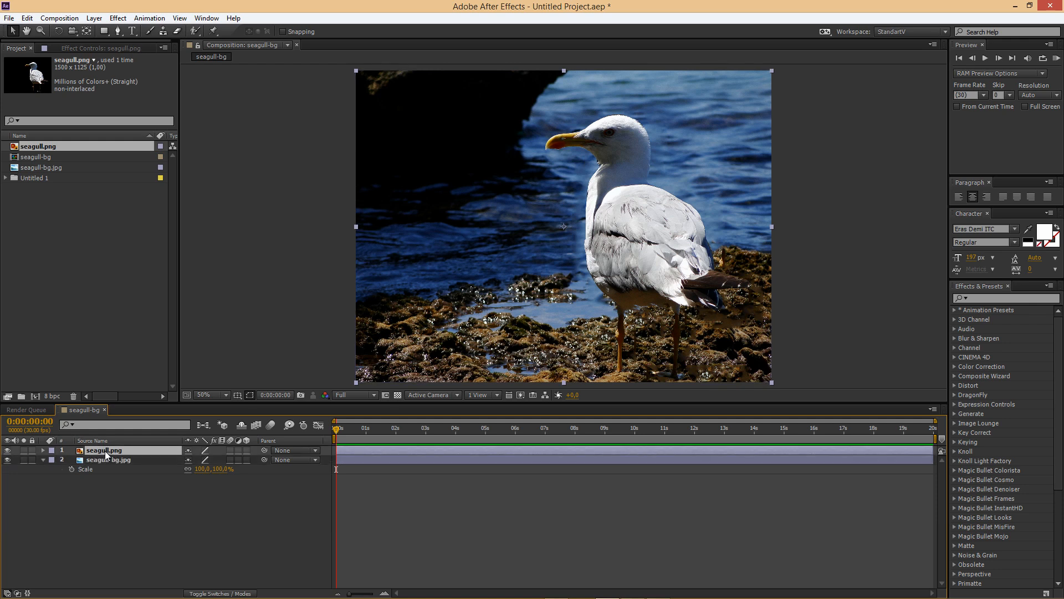
{"action": "left_click", "coordinate": [42, 450]}
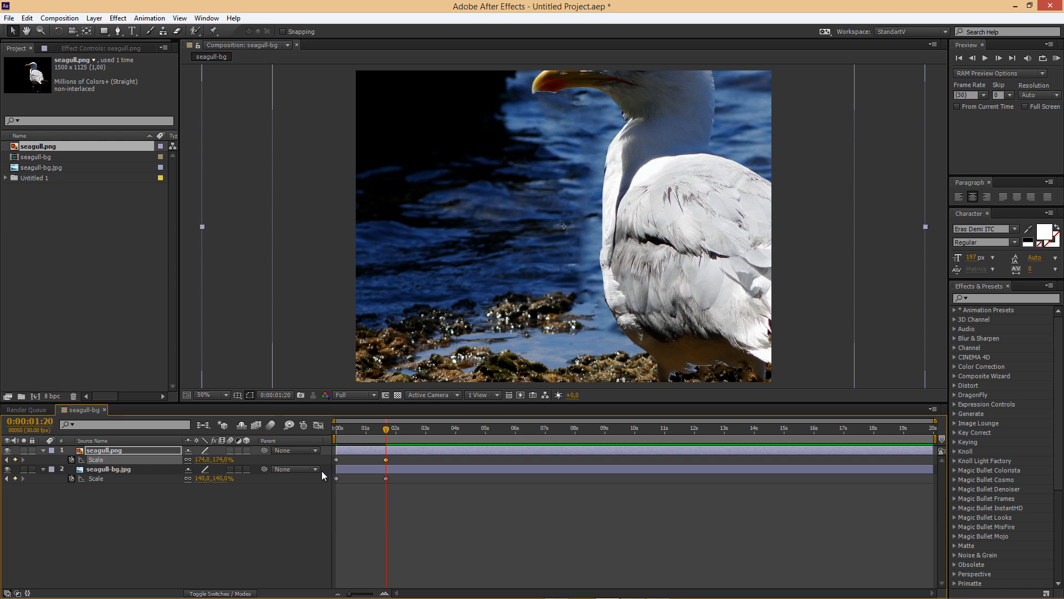
Reveal the seagull's Transform and keyframe its Position from 562.5 to 472.5 at 1:20
{"action": "left_click", "coordinate": [42, 450]}
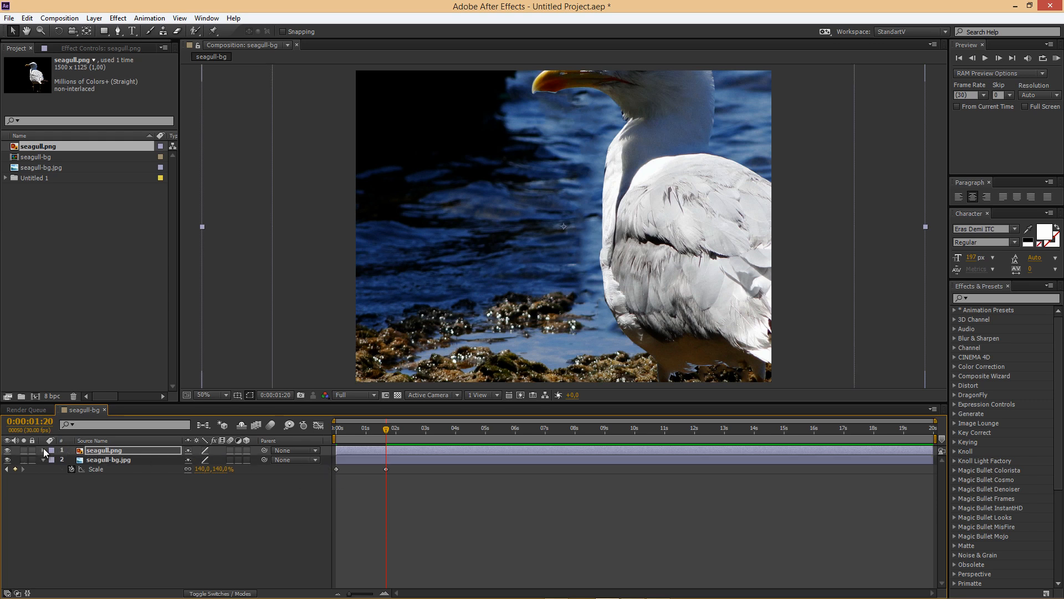
{"action": "left_click", "coordinate": [42, 450]}
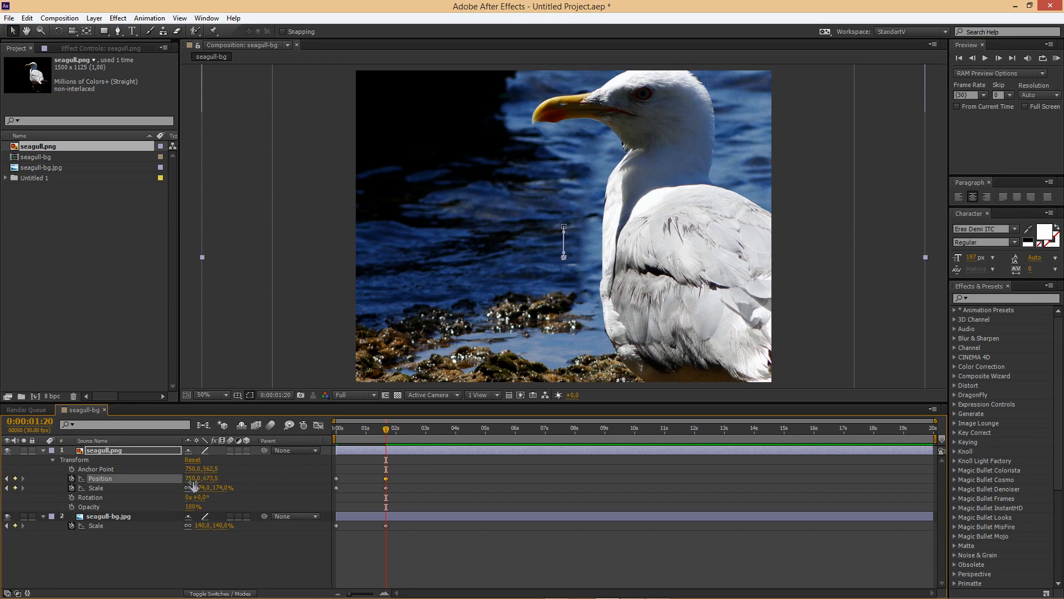
{"action": "left_click_drag", "start_coordinate": [563, 243], "coordinate": [585, 258]}
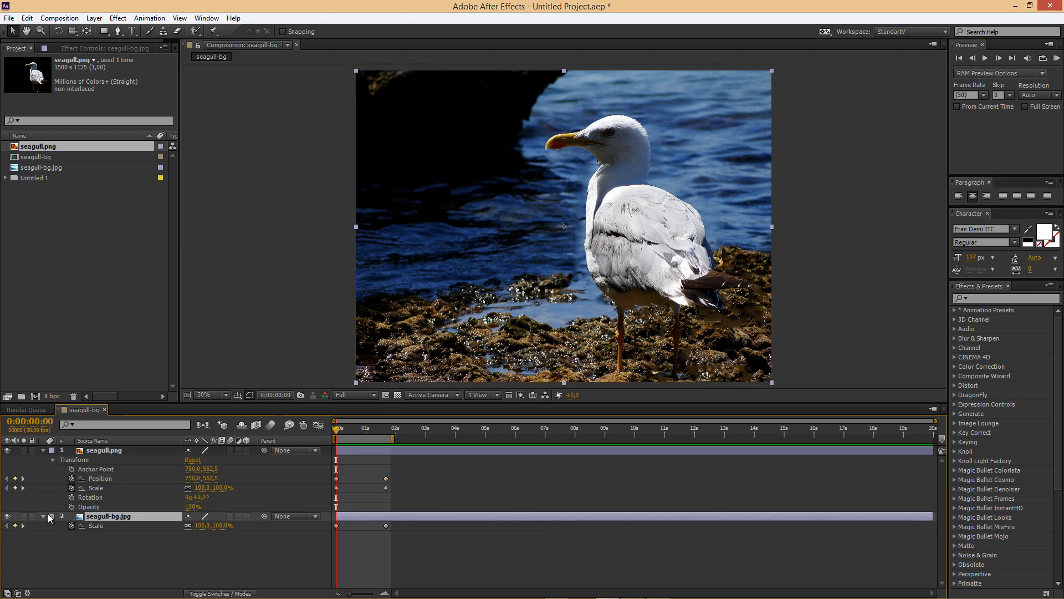
Keyframe the background's Position and shift its X value at 1:21, the zoom's end
{"action": "left_click", "coordinate": [50, 525]}
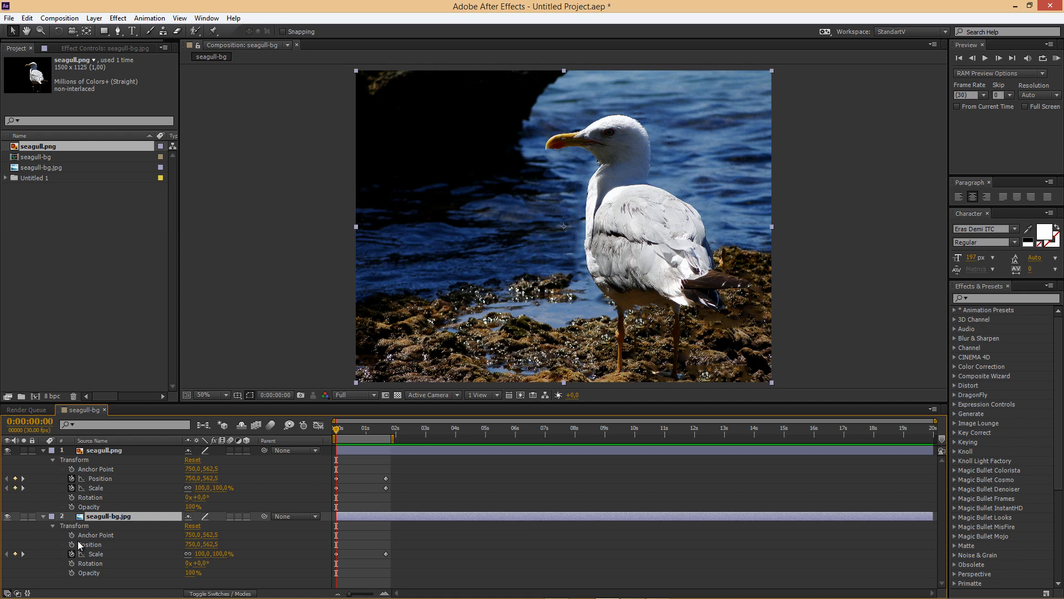
{"action": "mouse_move", "coordinate": [74, 546]}
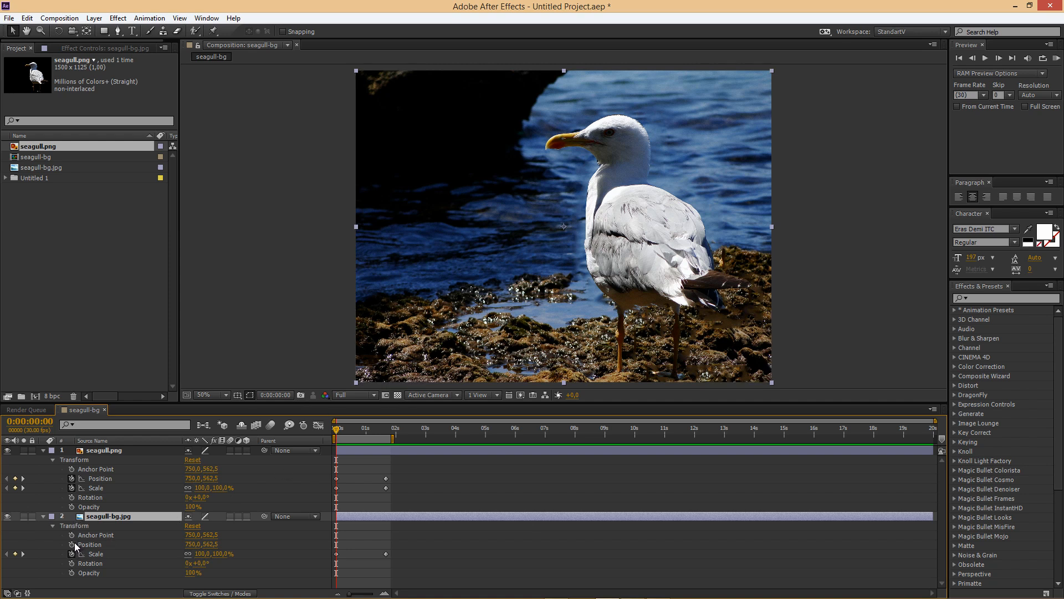
{"action": "left_click", "coordinate": [100, 544]}
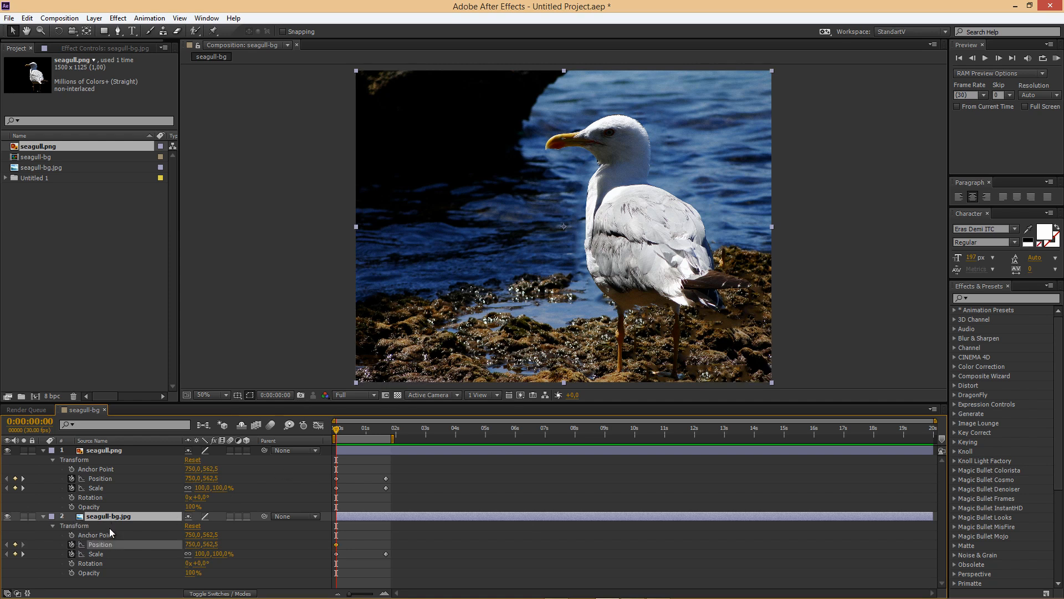
{"action": "left_click_drag", "start_coordinate": [336, 428], "coordinate": [363, 428]}
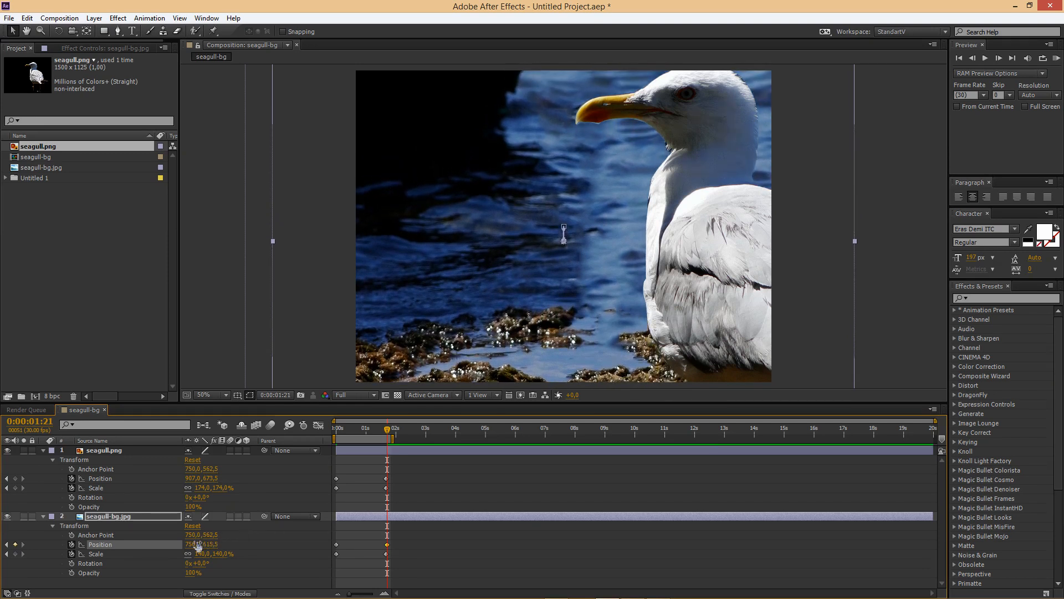
{"action": "left_click_drag", "start_coordinate": [563, 230], "coordinate": [590, 240]}
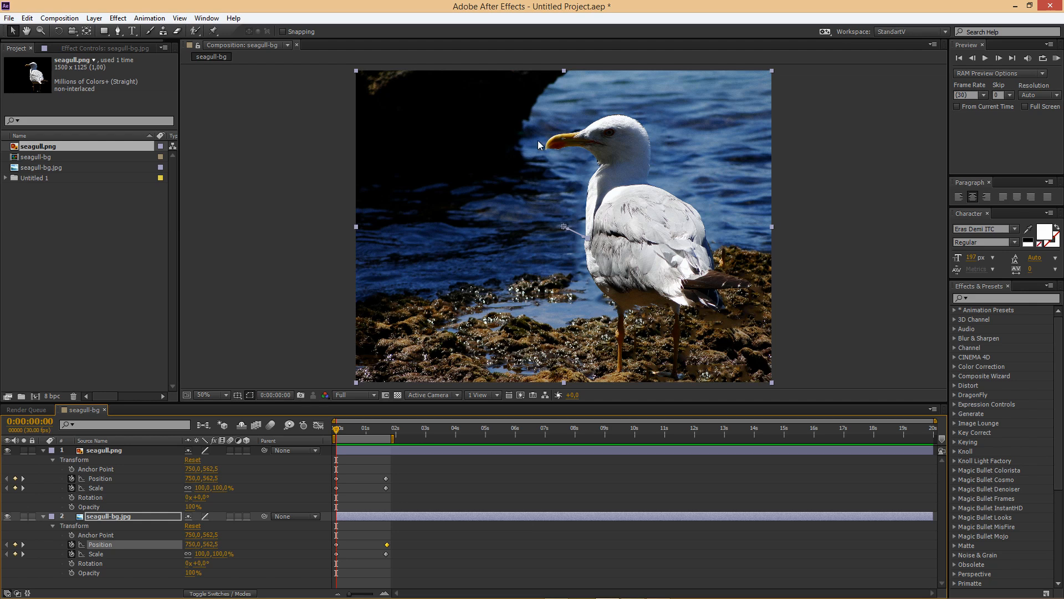
{"action": "mouse_move", "coordinate": [603, 300]}
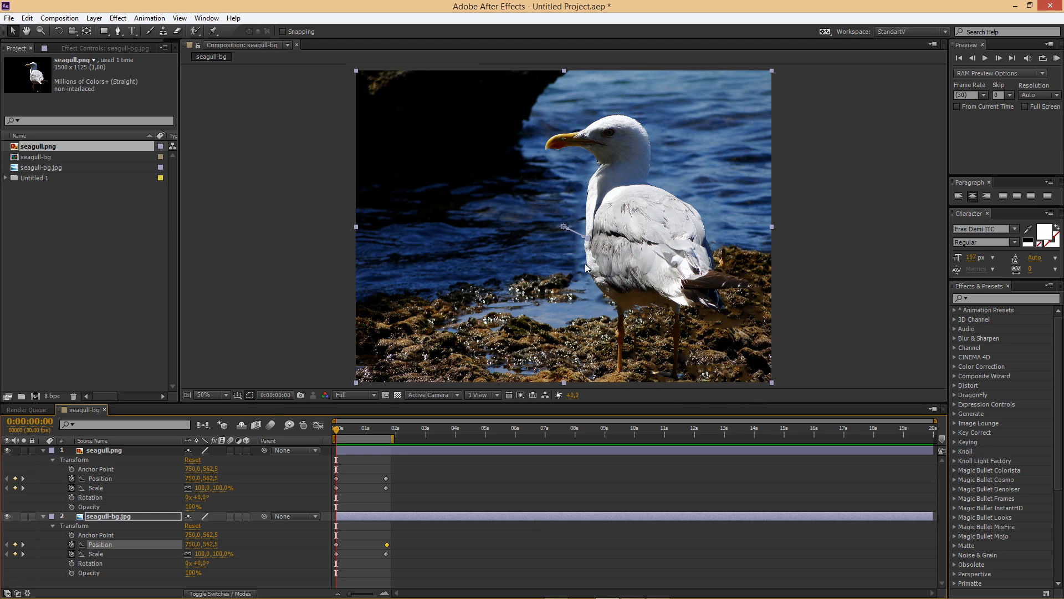
{"action": "mouse_move", "coordinate": [719, 304]}
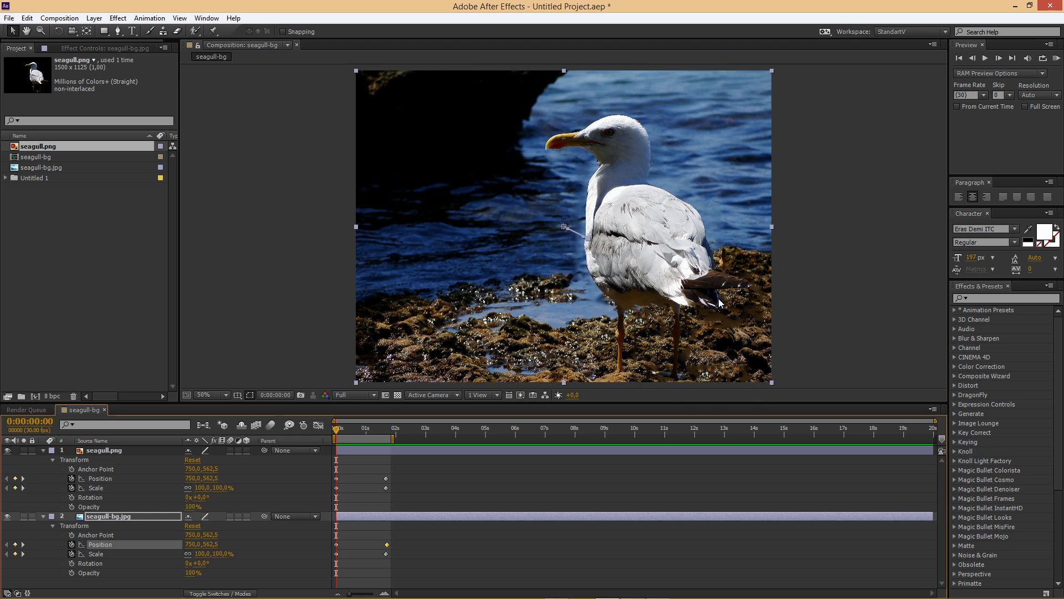
{"action": "mouse_move", "coordinate": [624, 226]}
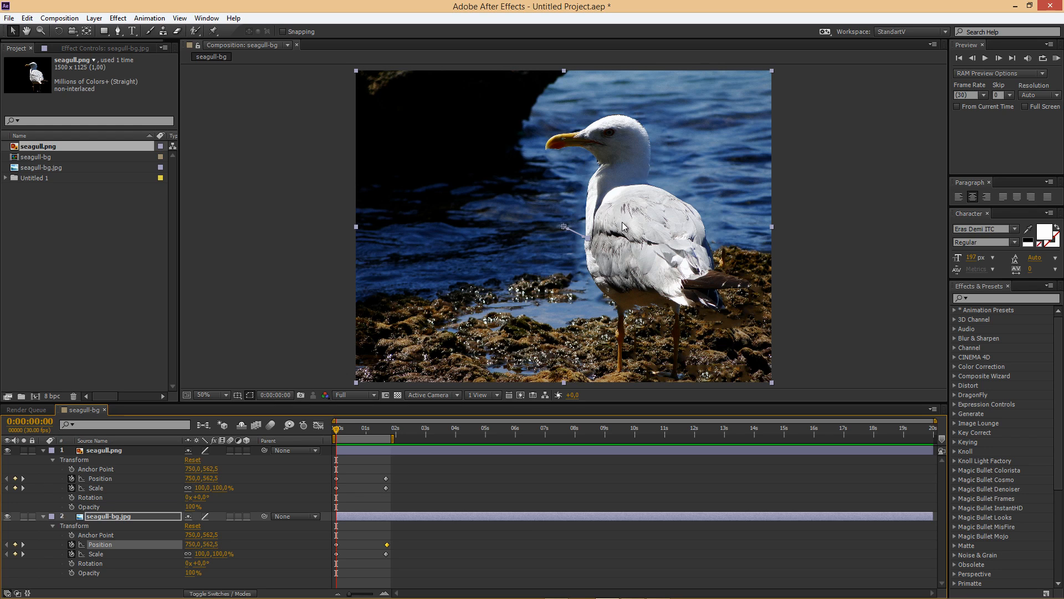
{"action": "mouse_move", "coordinate": [626, 175]}
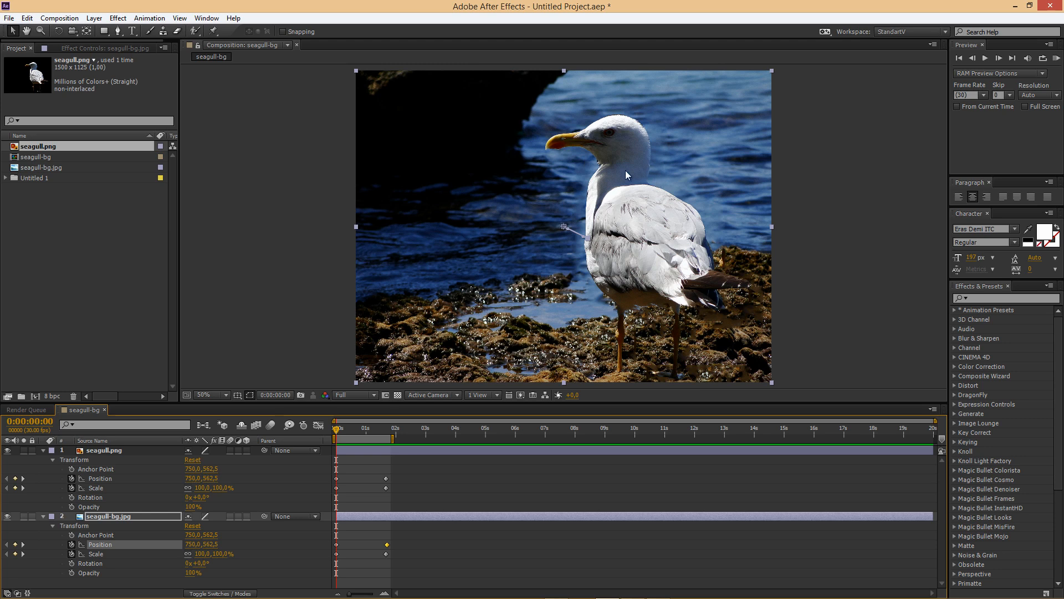
{"action": "mouse_move", "coordinate": [627, 347]}
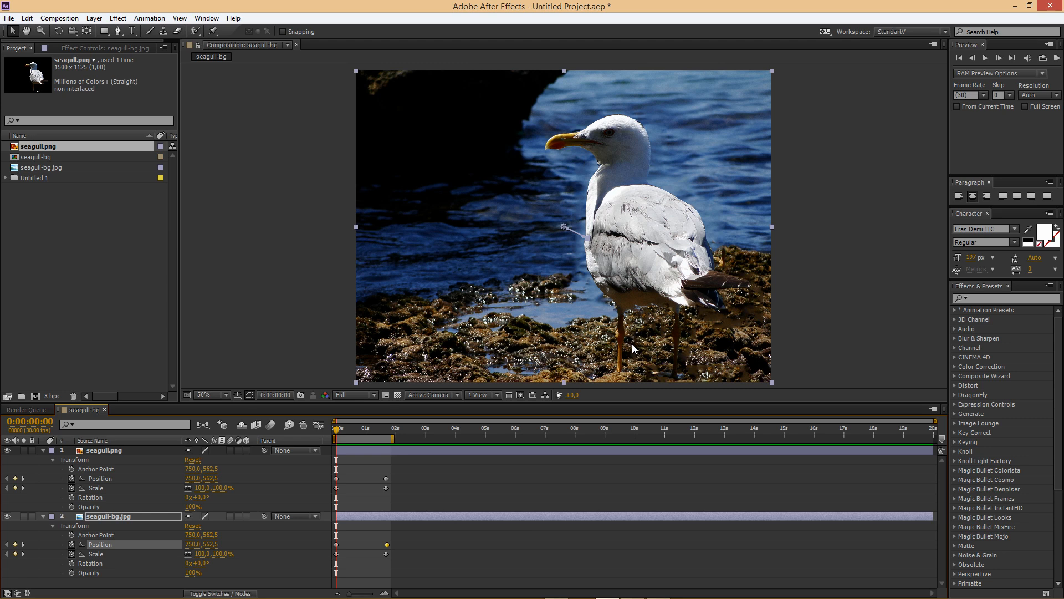
{"action": "mouse_move", "coordinate": [675, 337]}
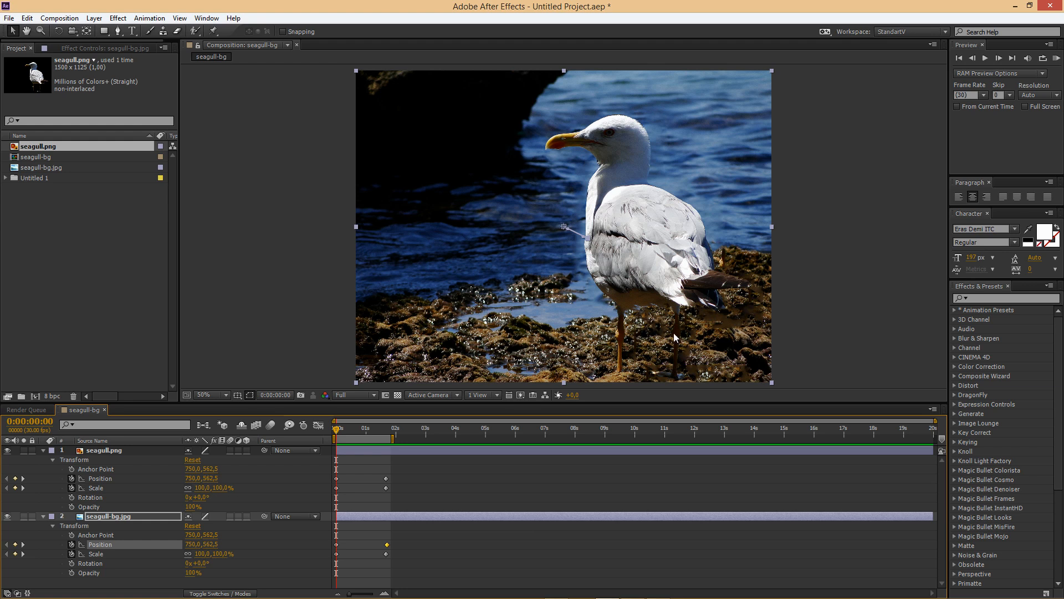
{"action": "mouse_move", "coordinate": [662, 285]}
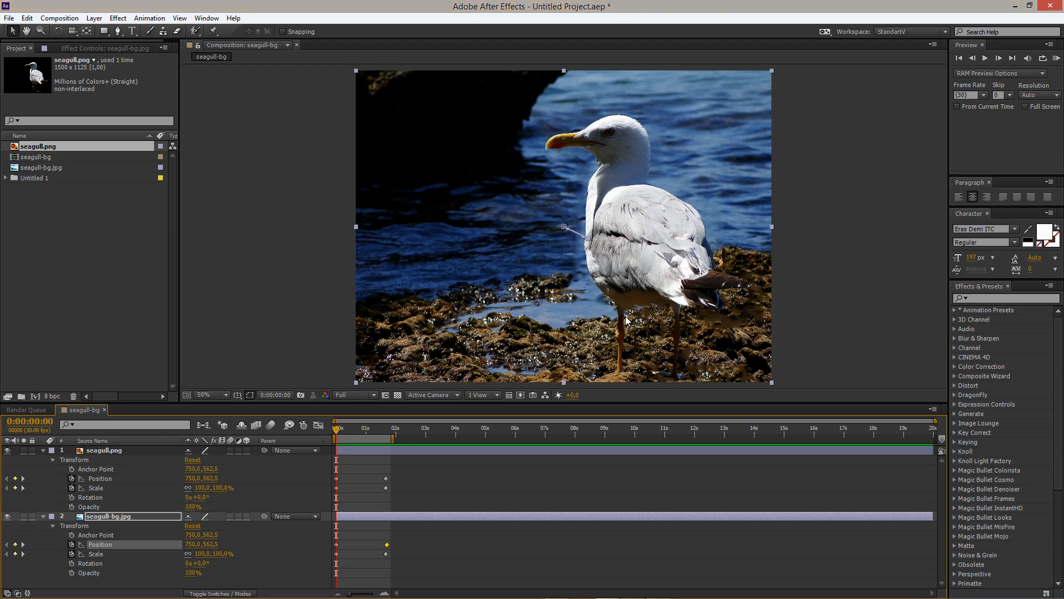
{"action": "mouse_move", "coordinate": [631, 334]}
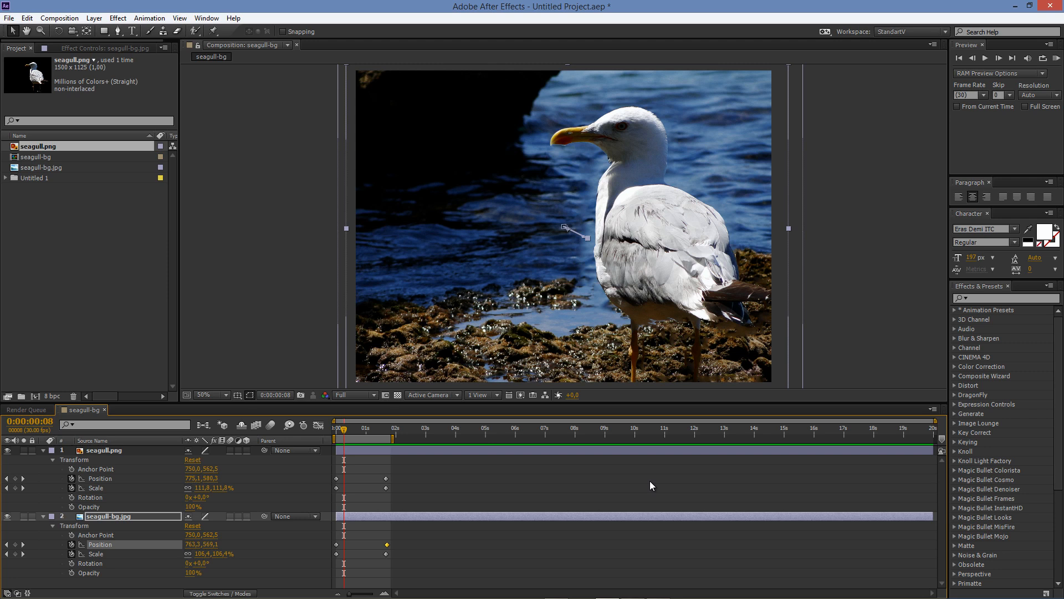
{"action": "mouse_move", "coordinate": [637, 481]}
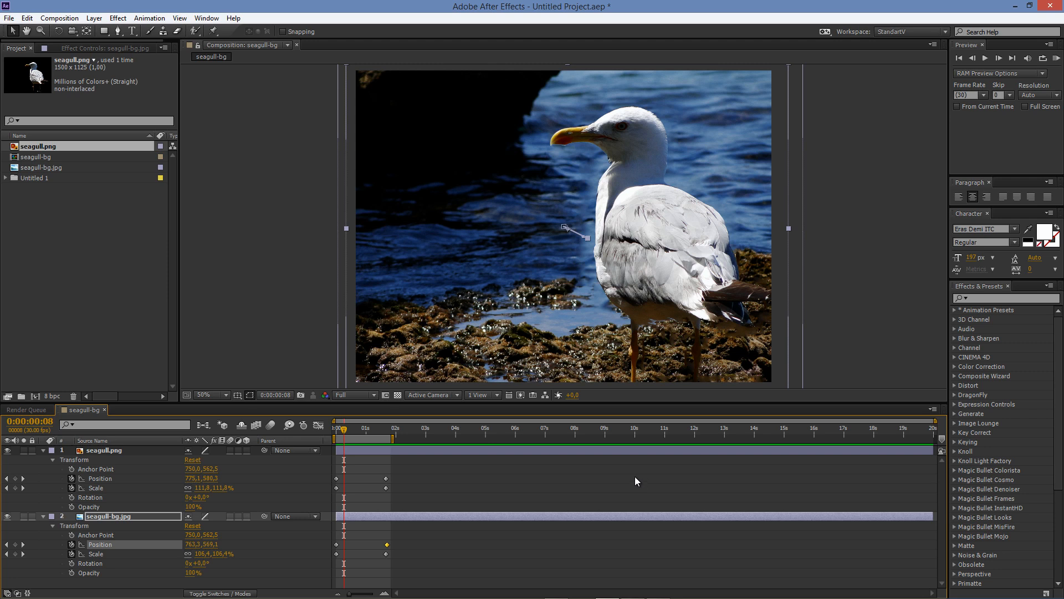